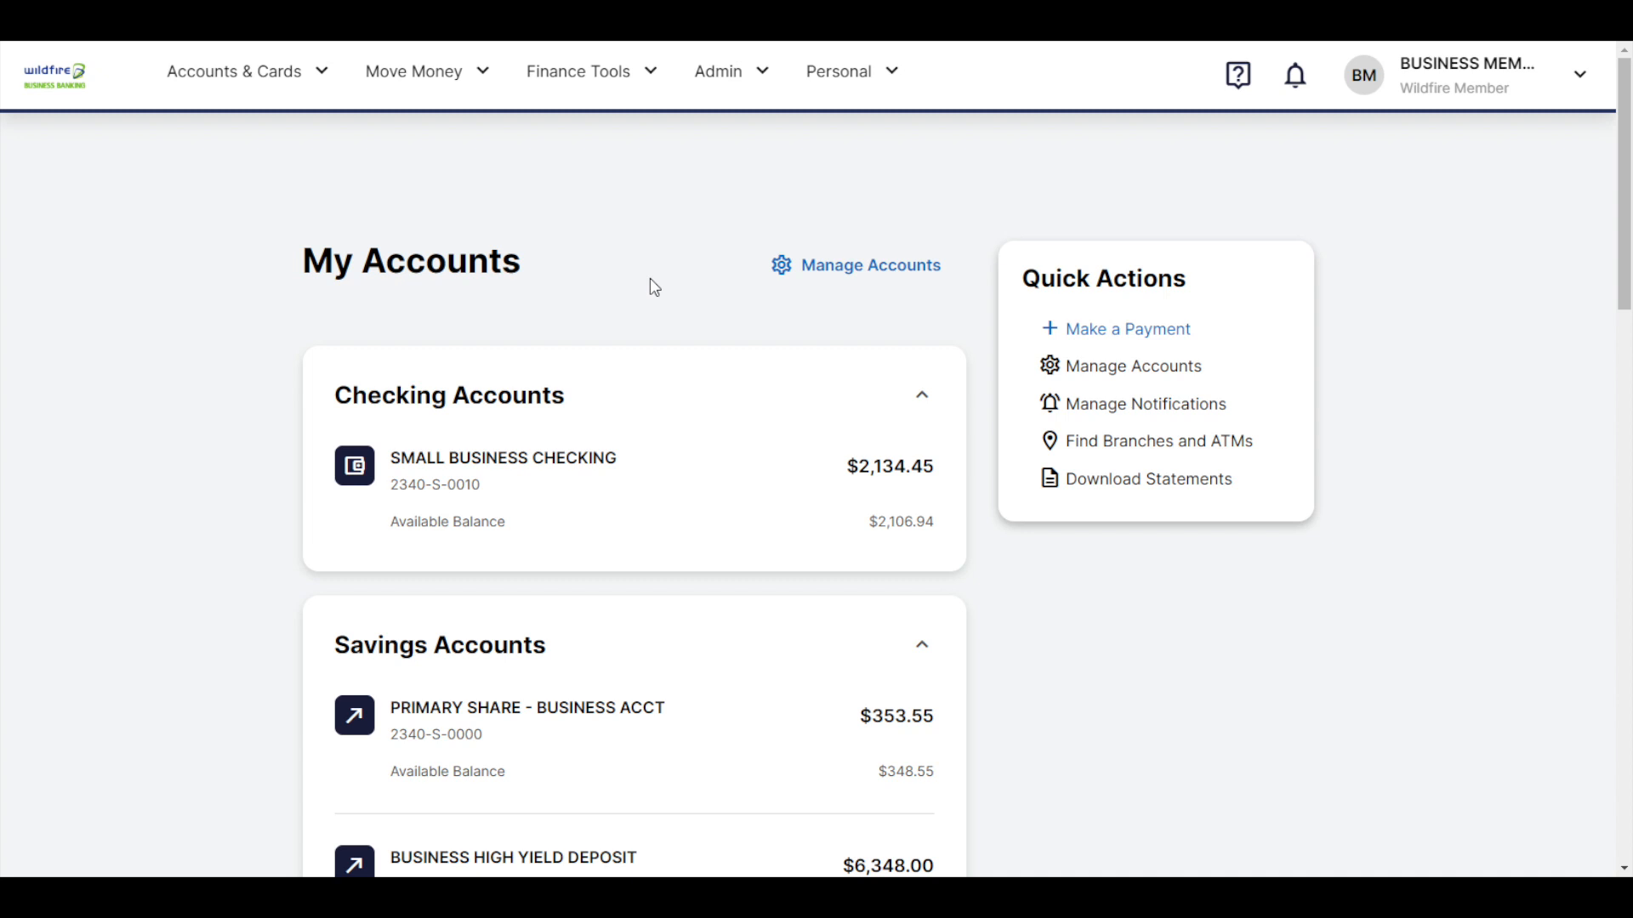
Step: Go to the Connected Accounts page via External Accounts under Accounts & Cards
click(234, 71)
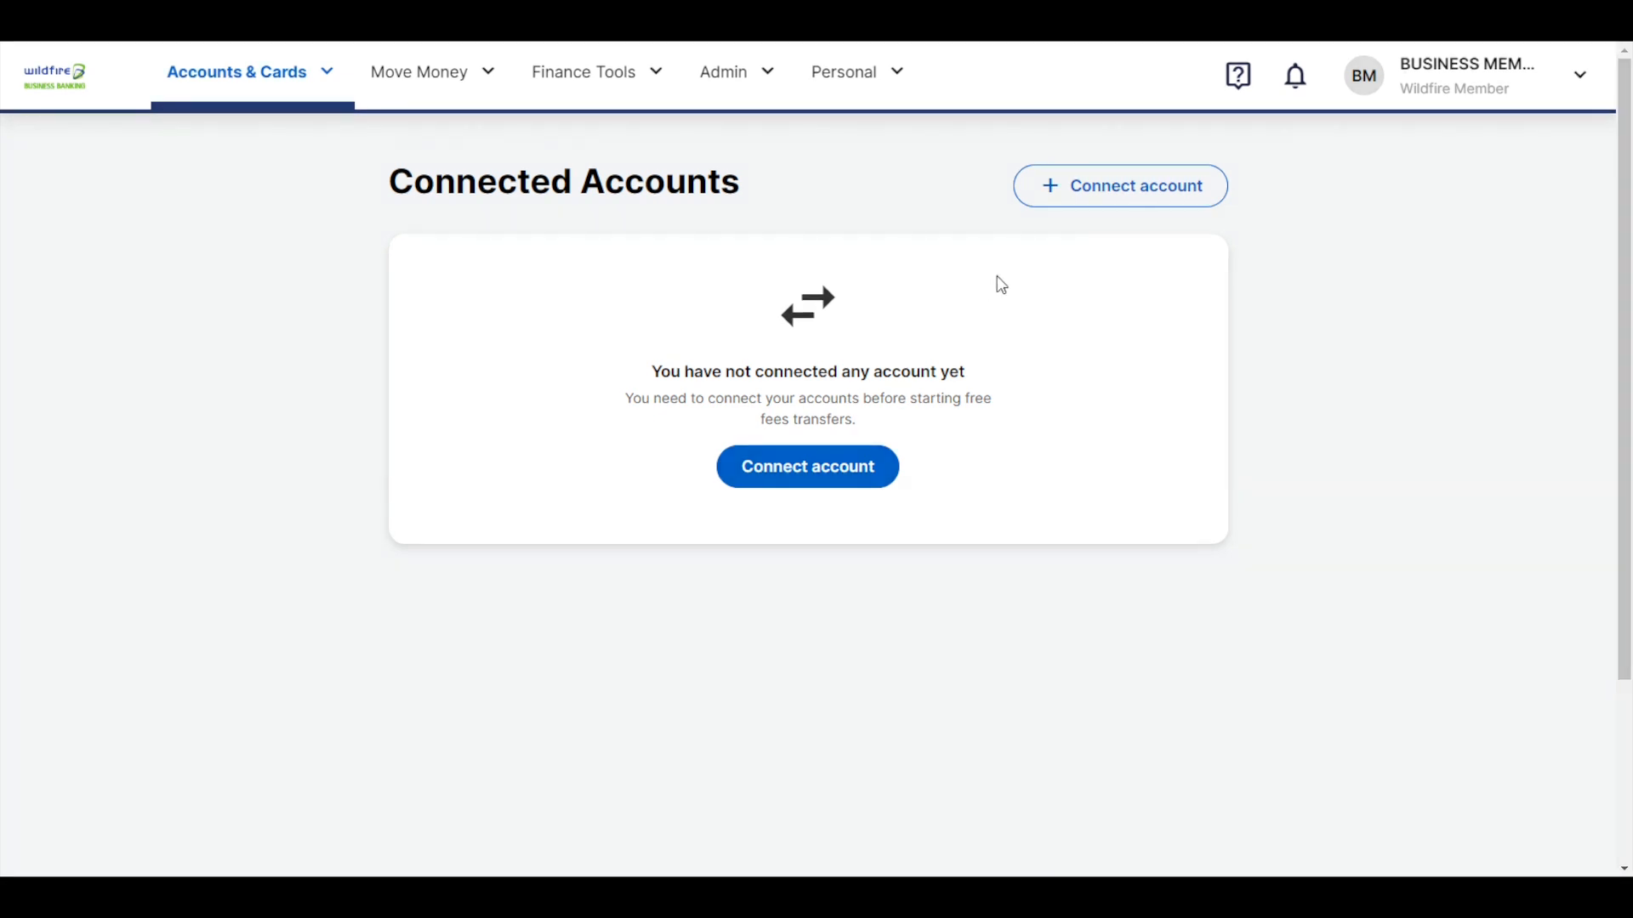
mouse_move(1075, 195)
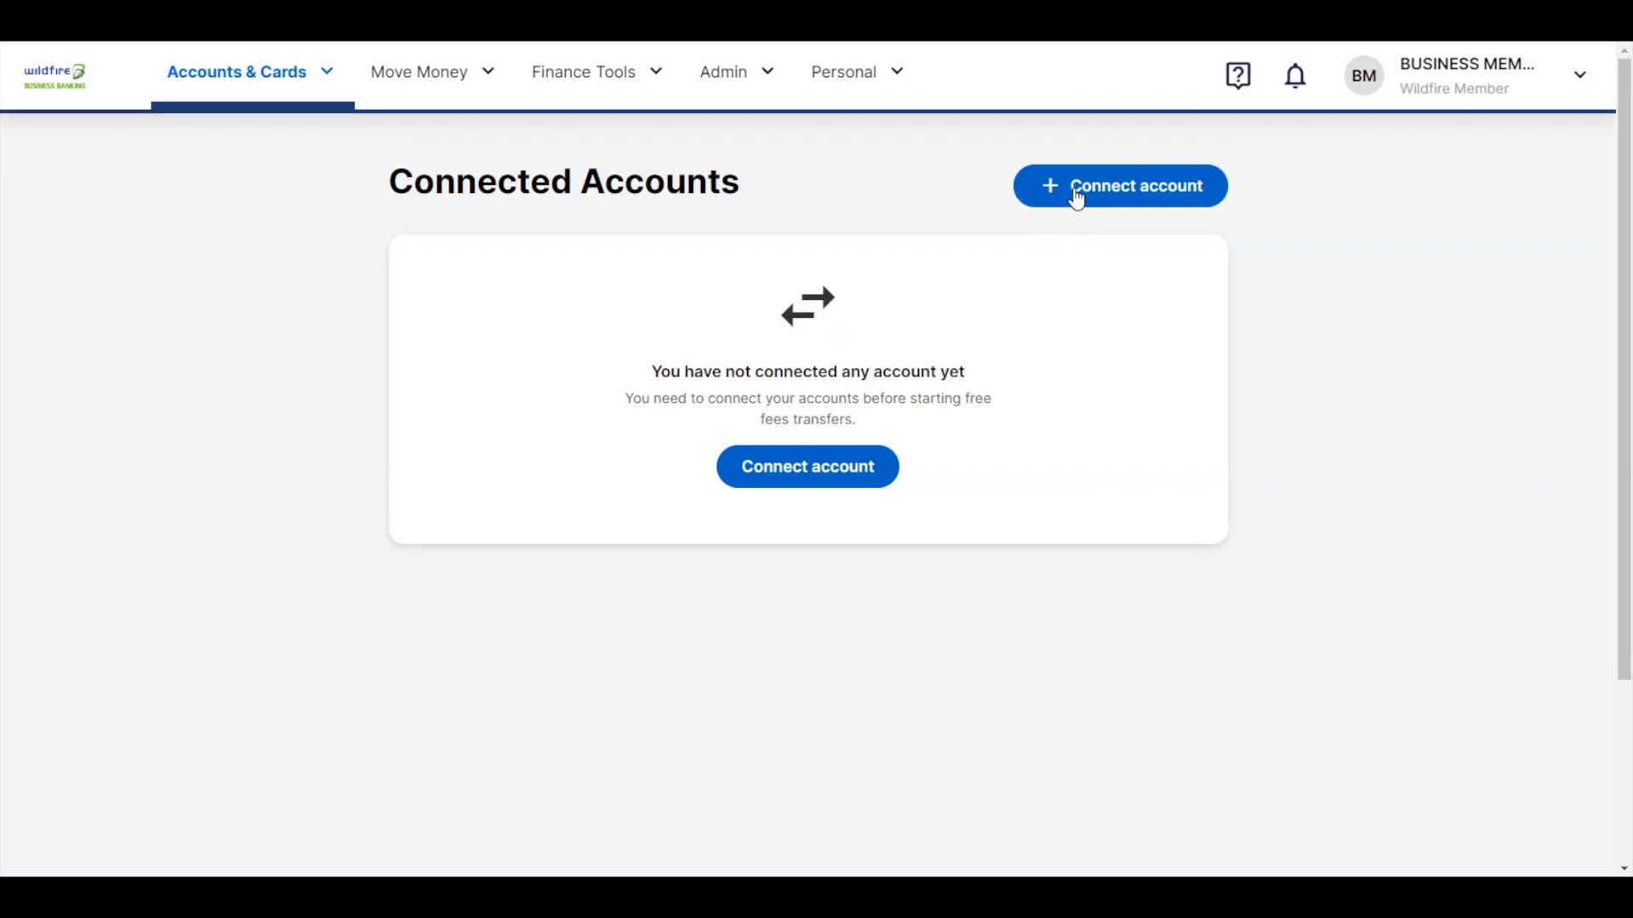
click(1119, 186)
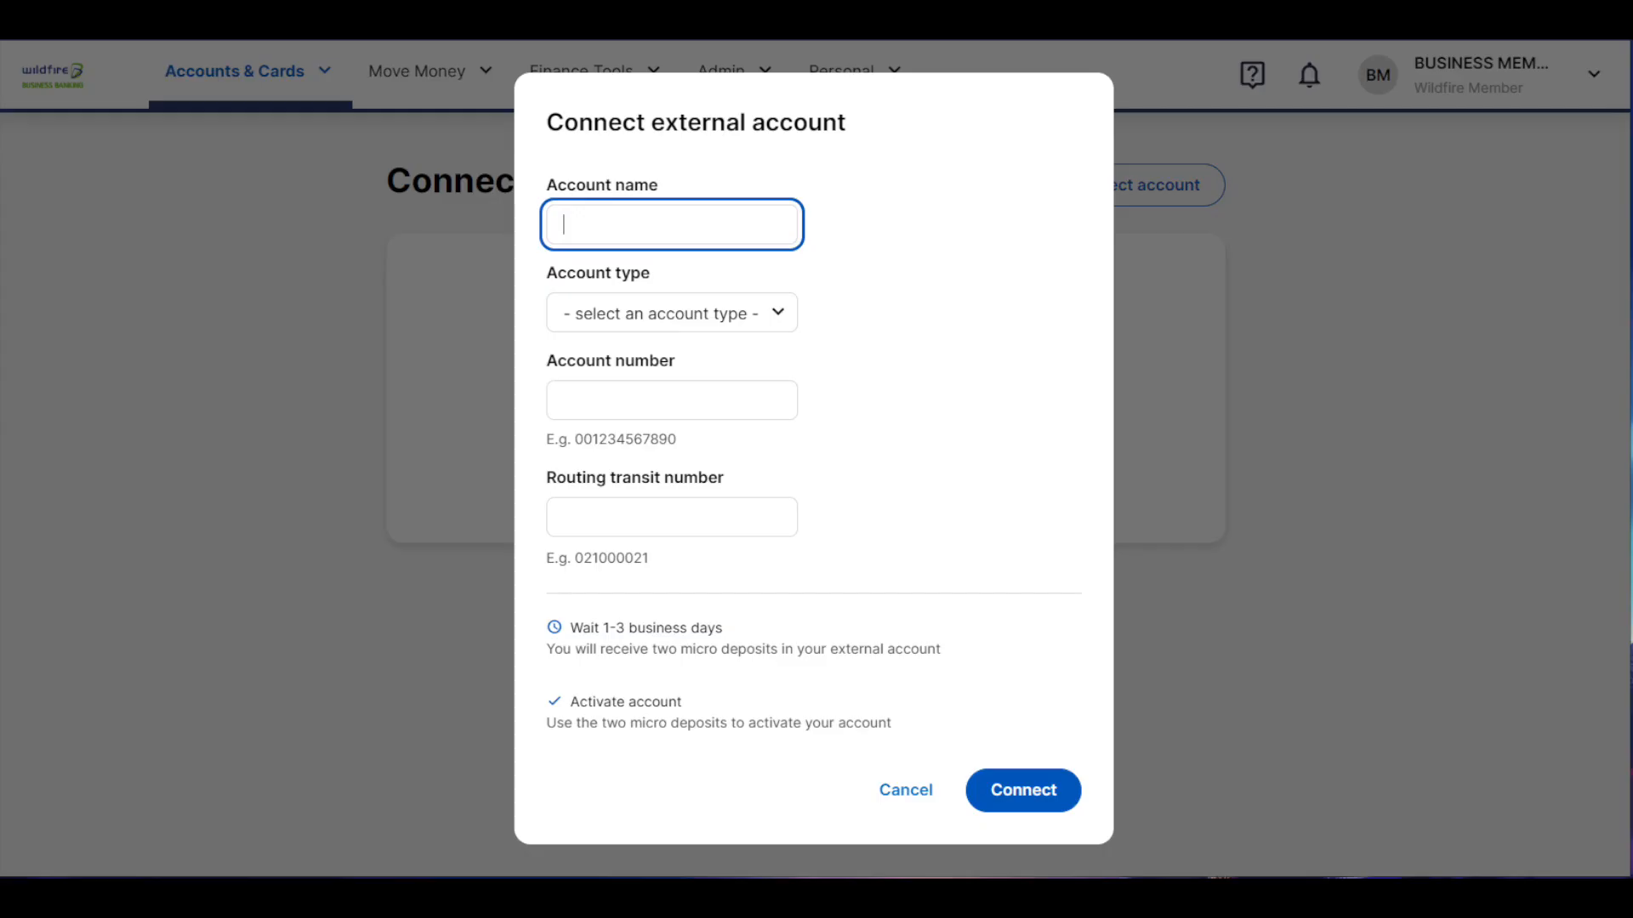
text(External Account)
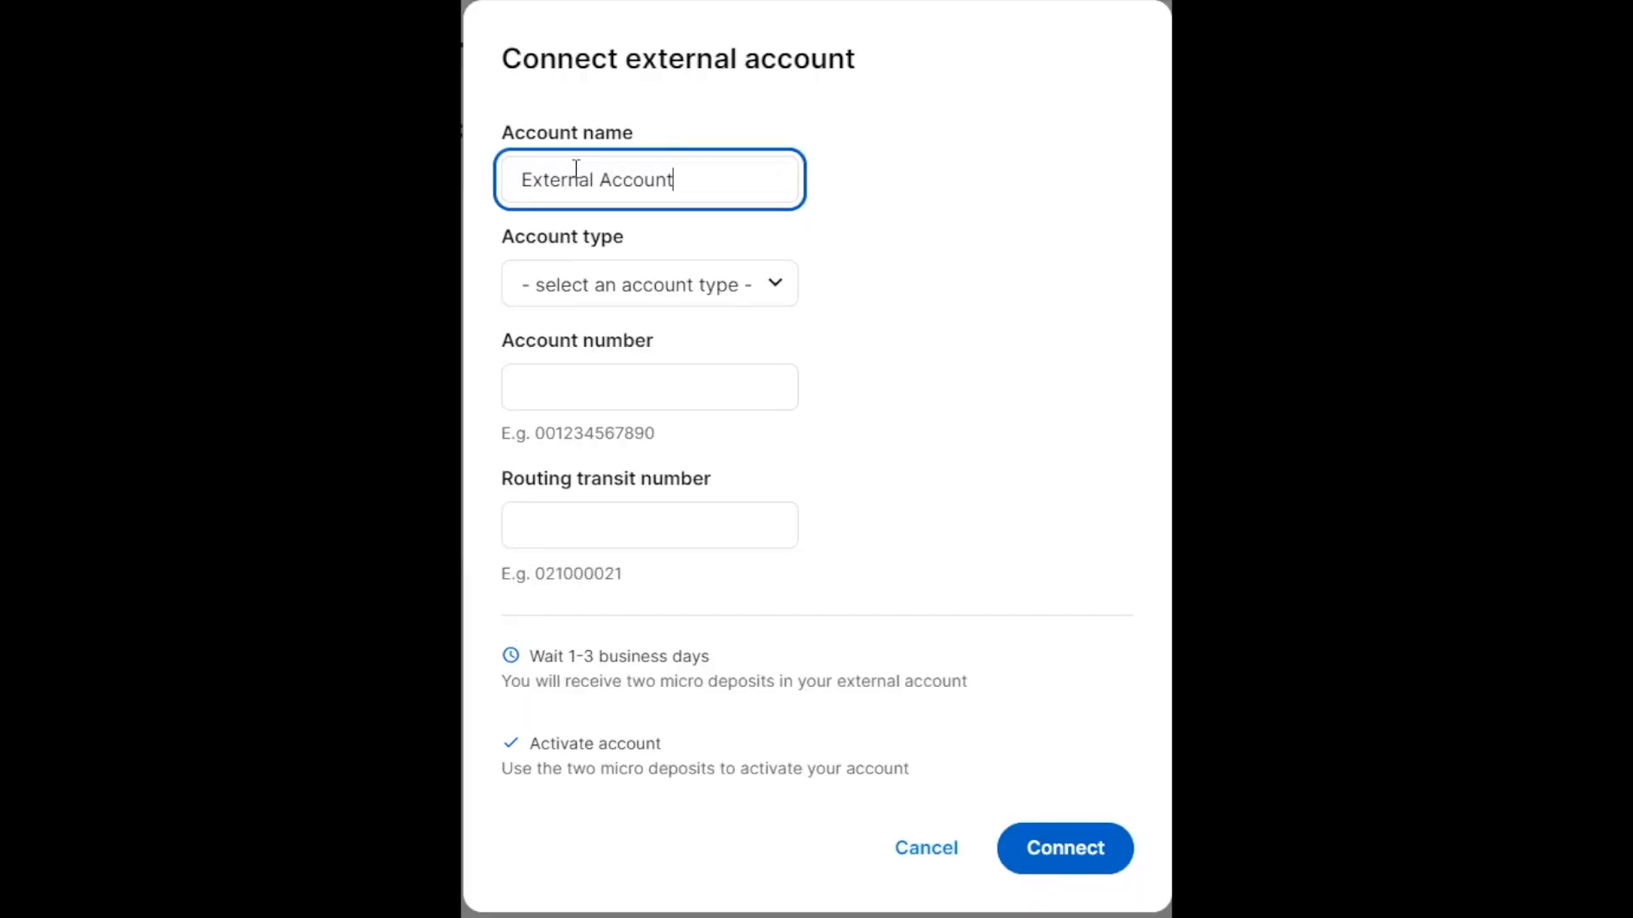
click(648, 284)
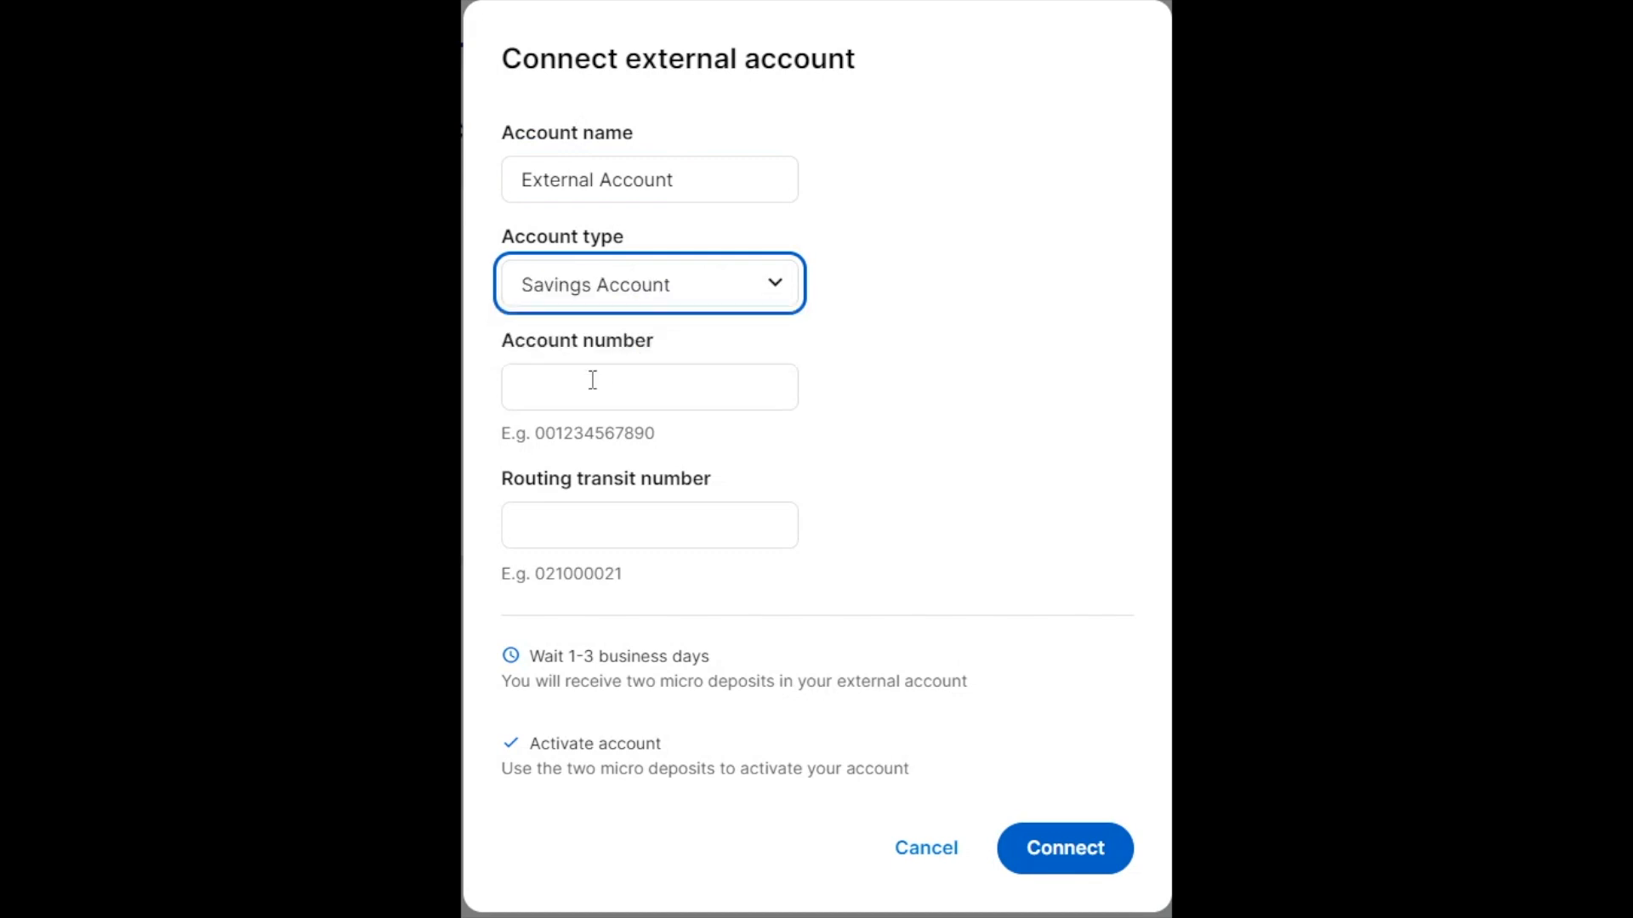
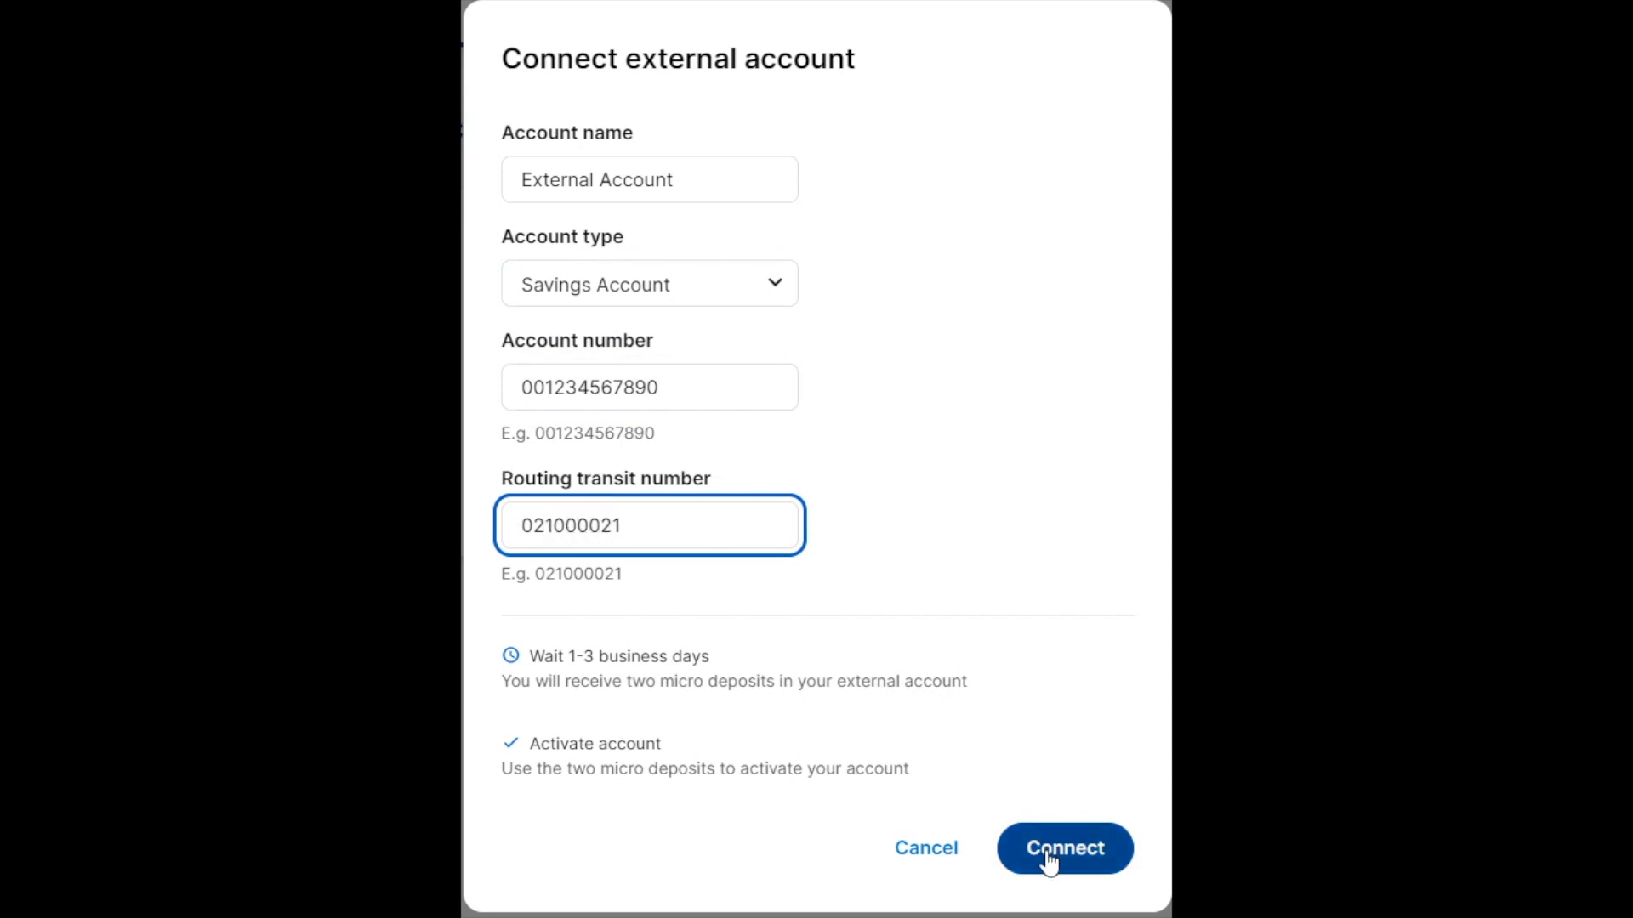
click(1063, 847)
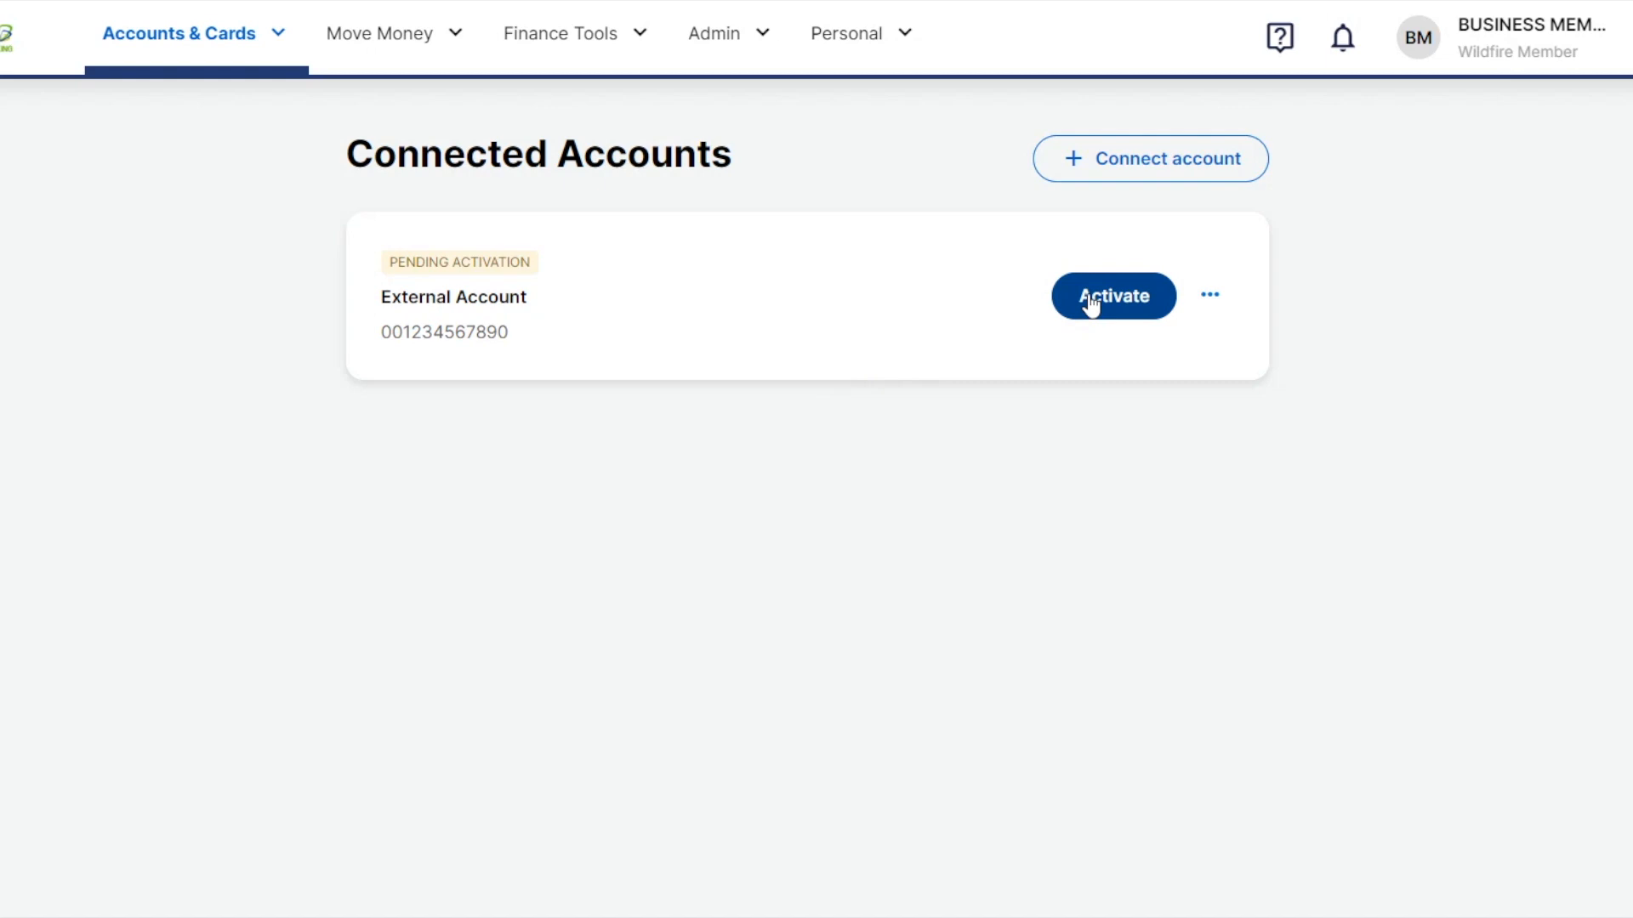
Step: Activate External Account by confirming the two 0.50 micro-deposit amounts
click(1112, 296)
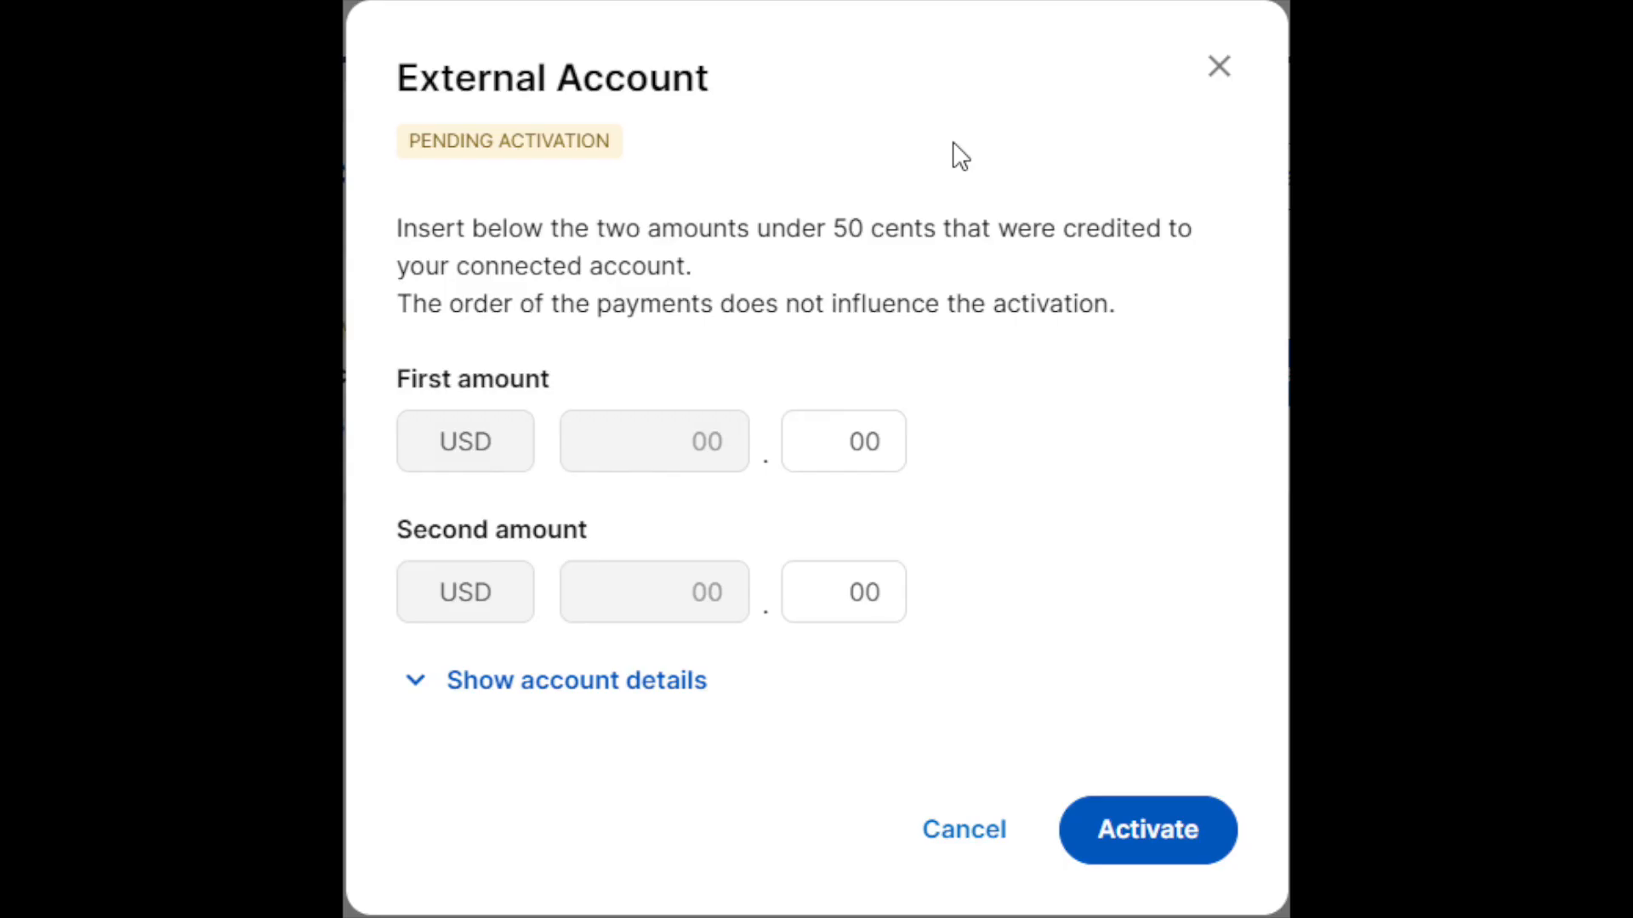
click(842, 442)
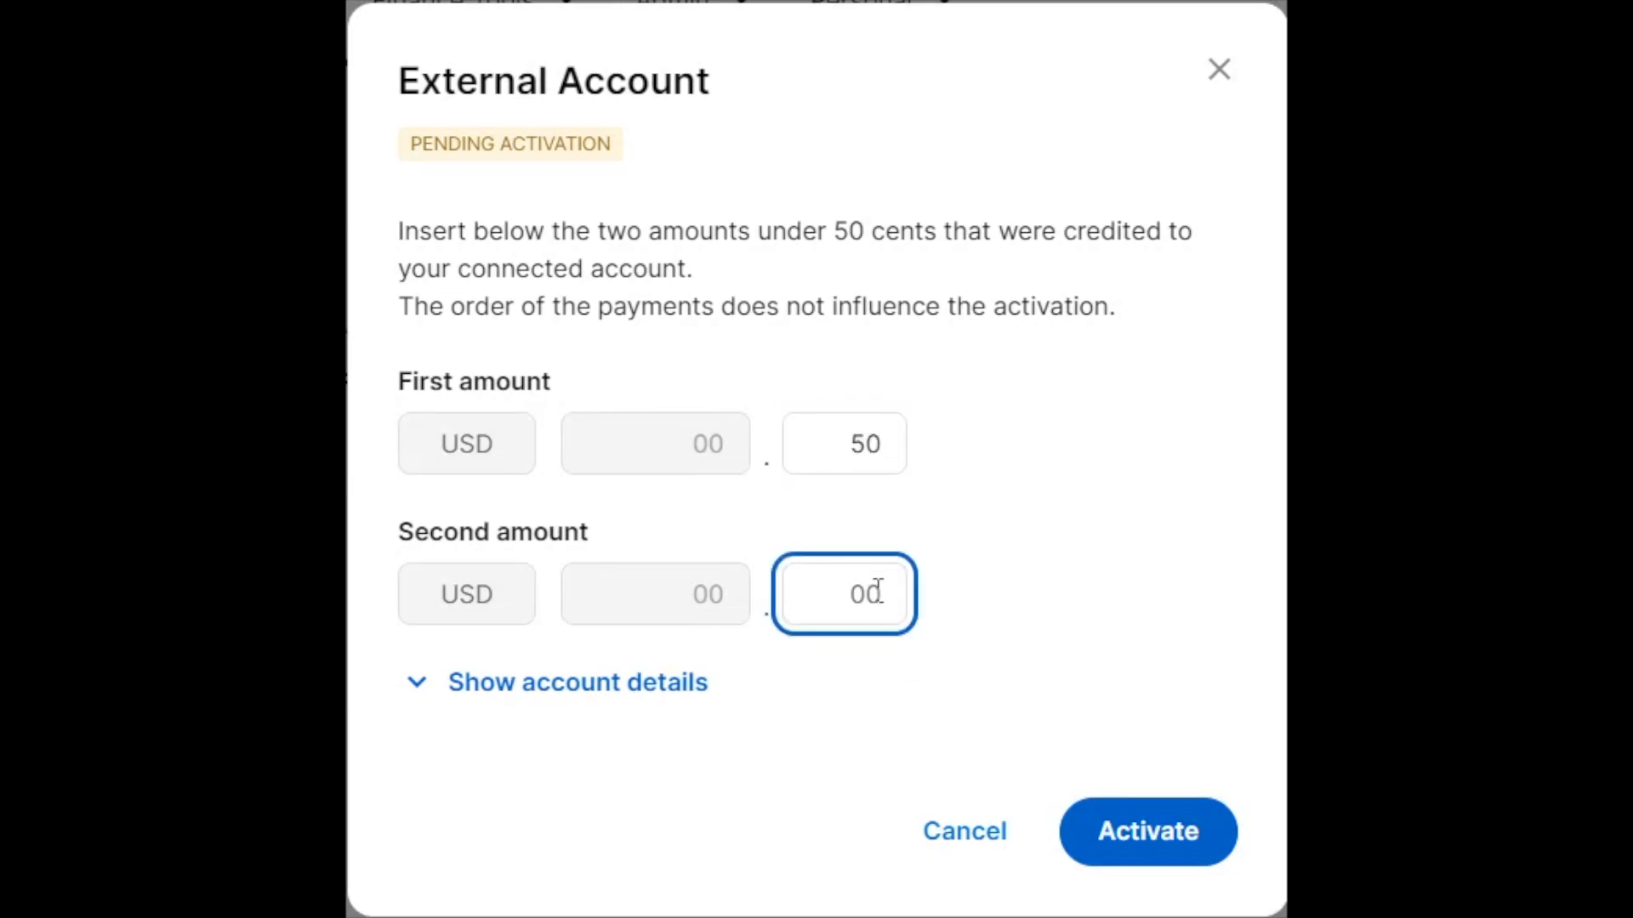
text(50)
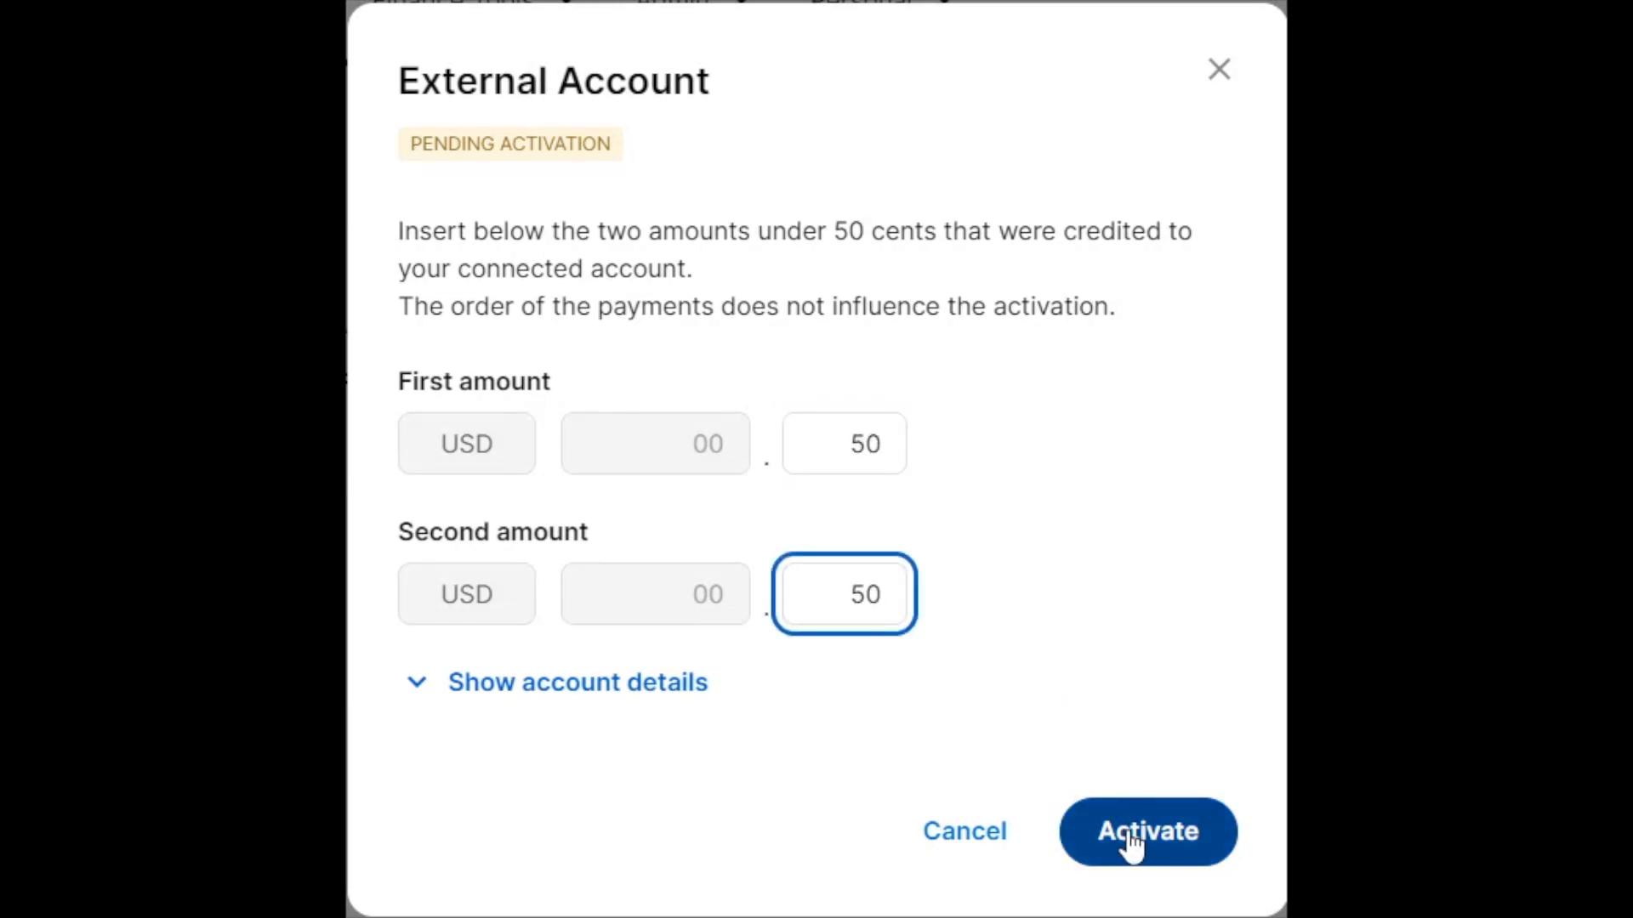
click(1144, 832)
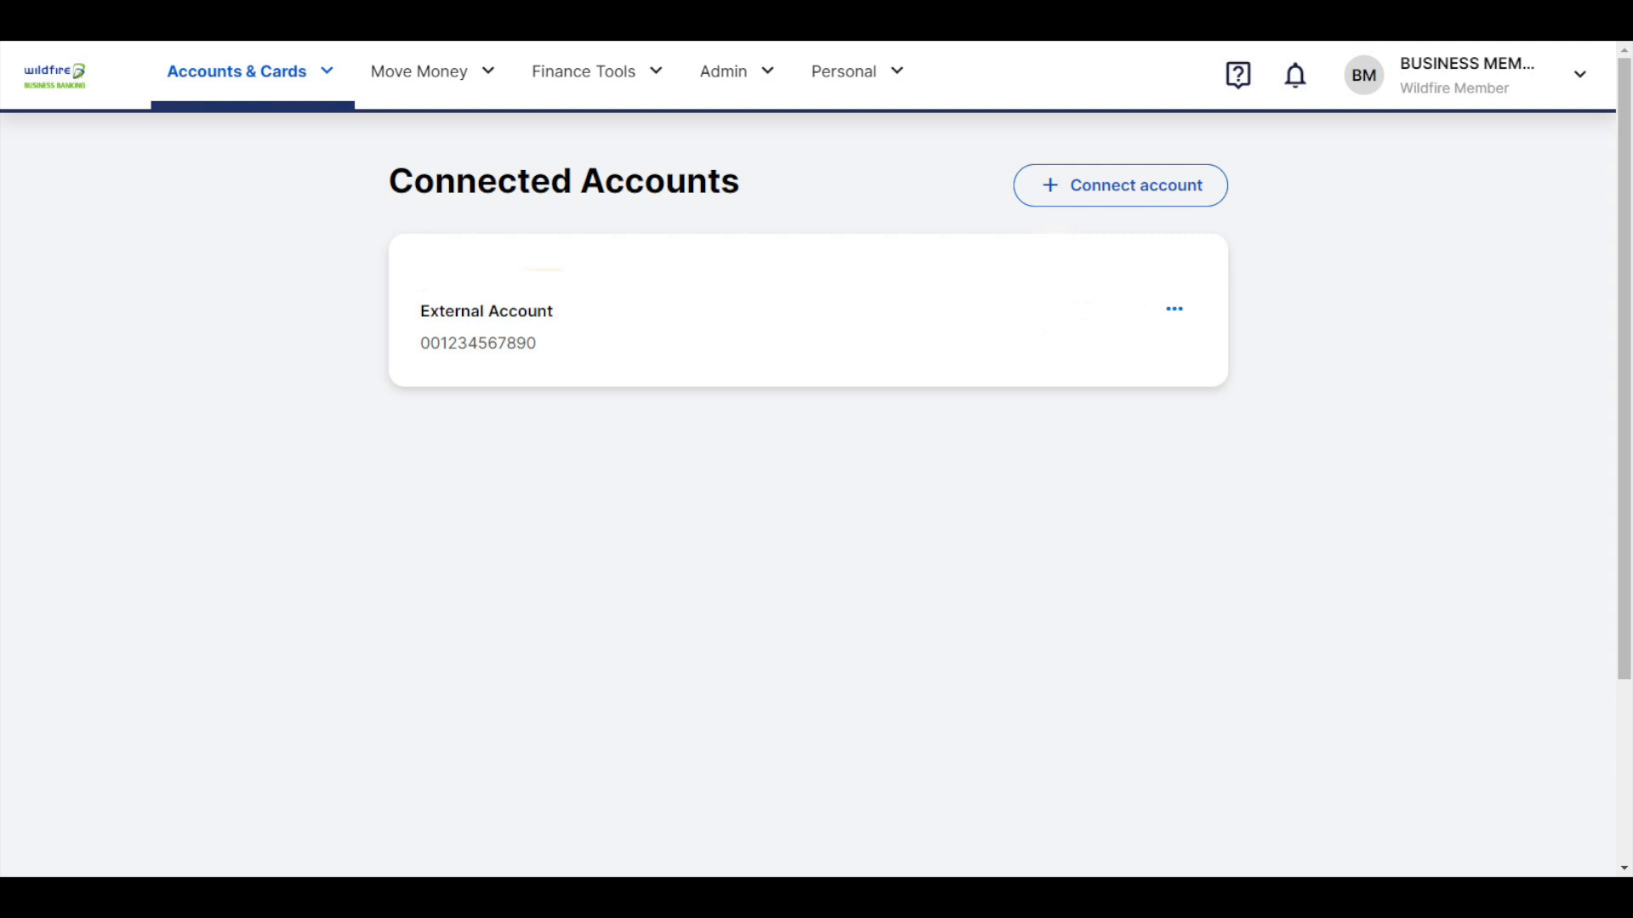
click(236, 72)
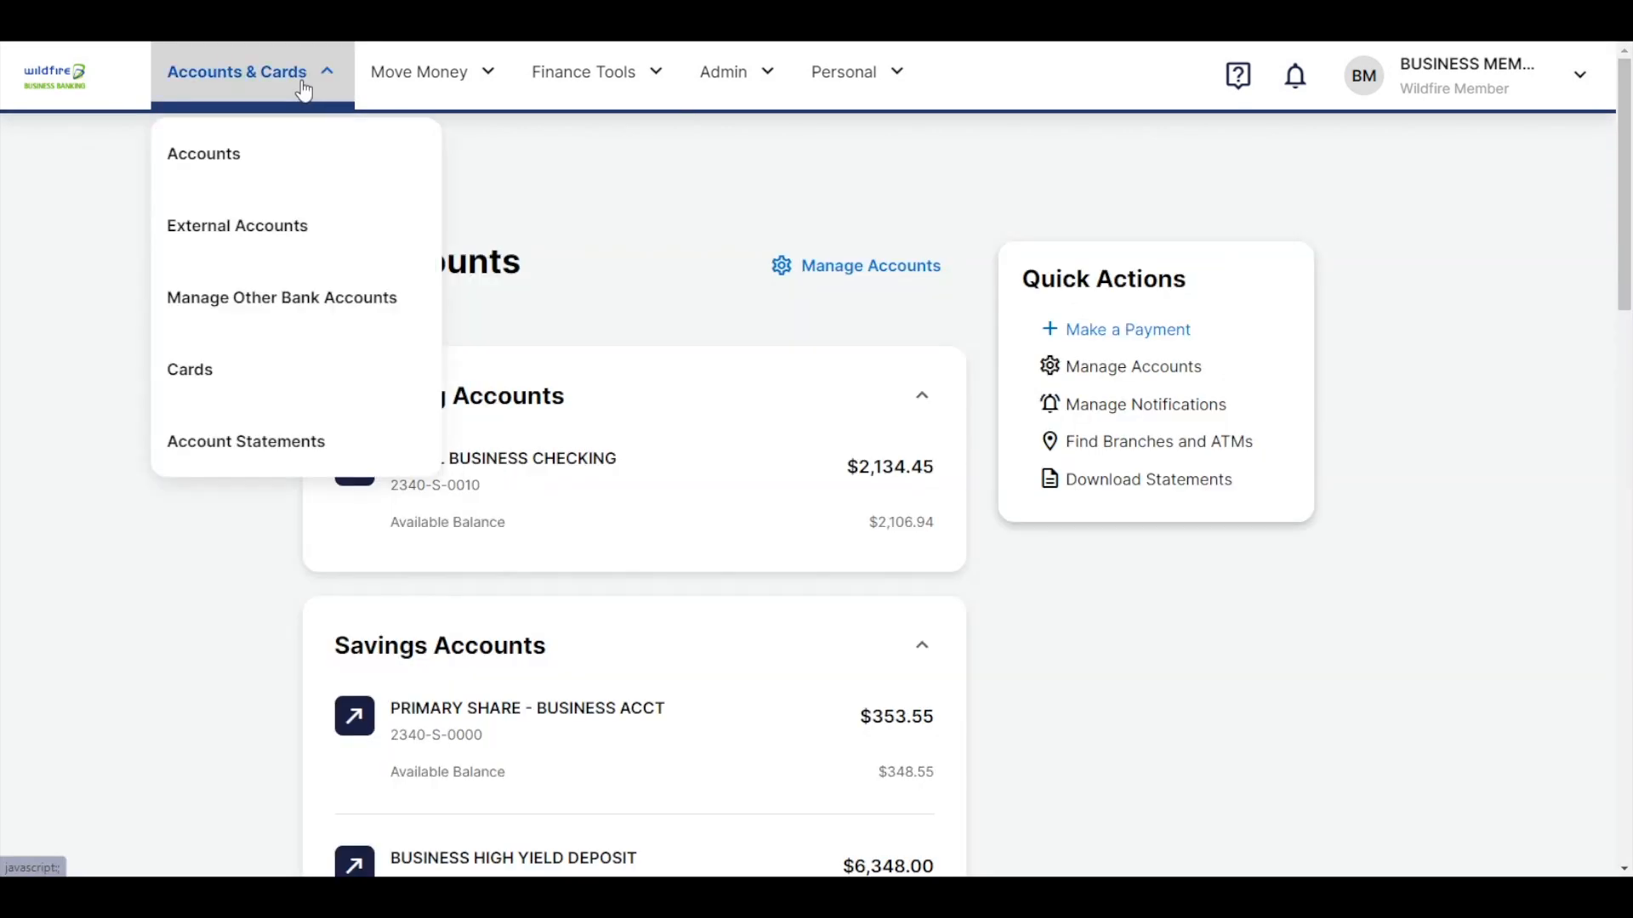
click(236, 224)
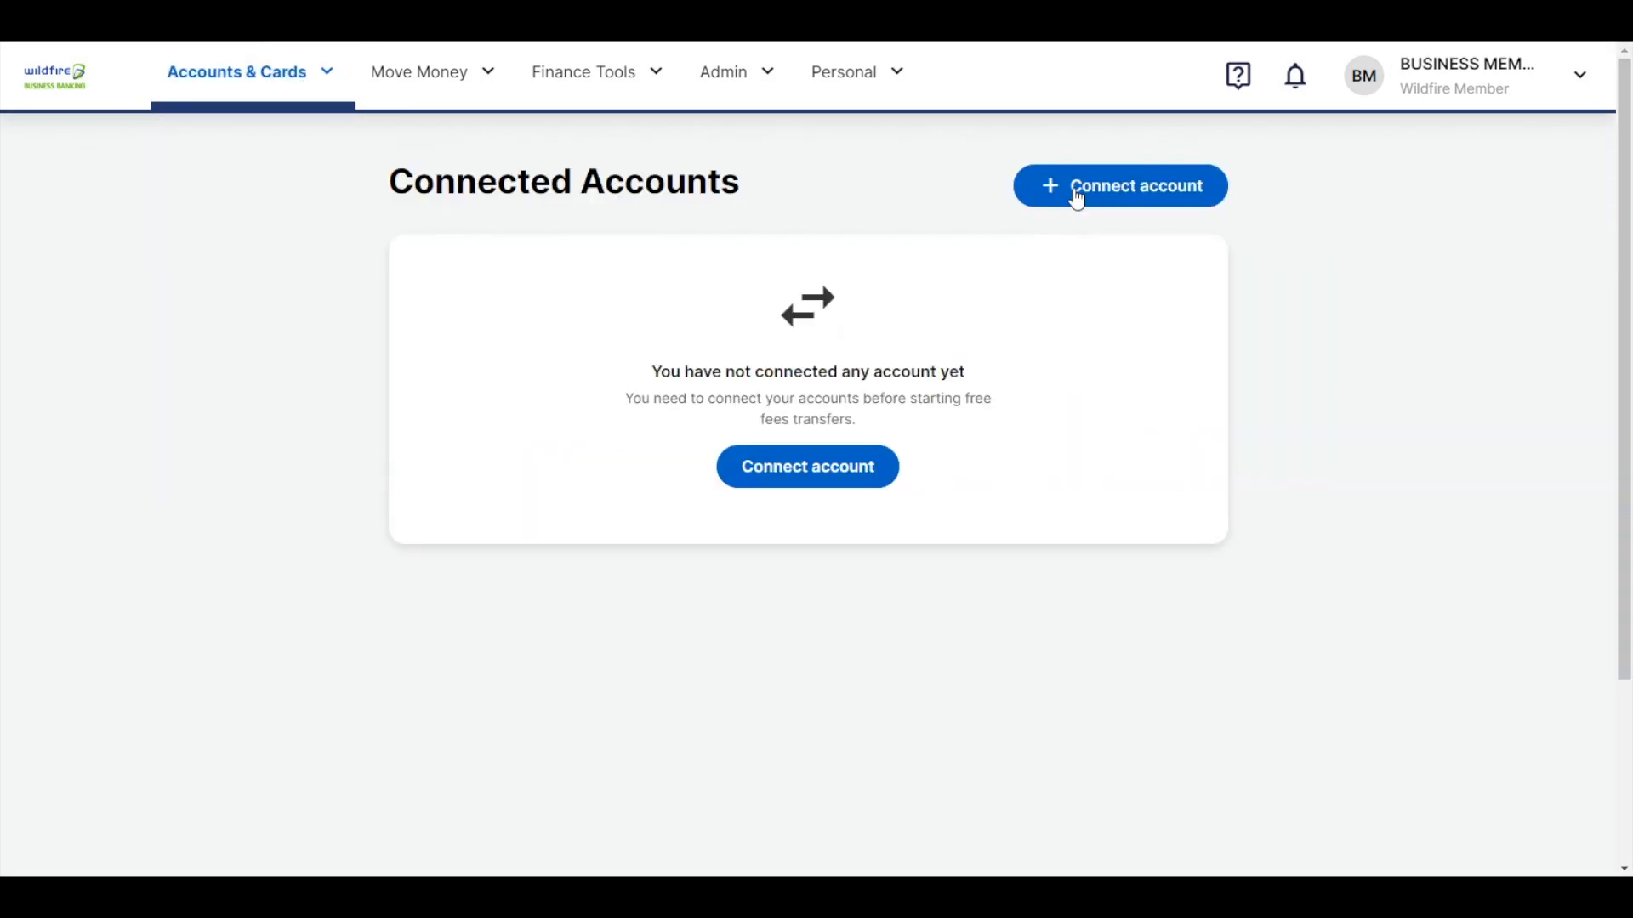
click(1119, 185)
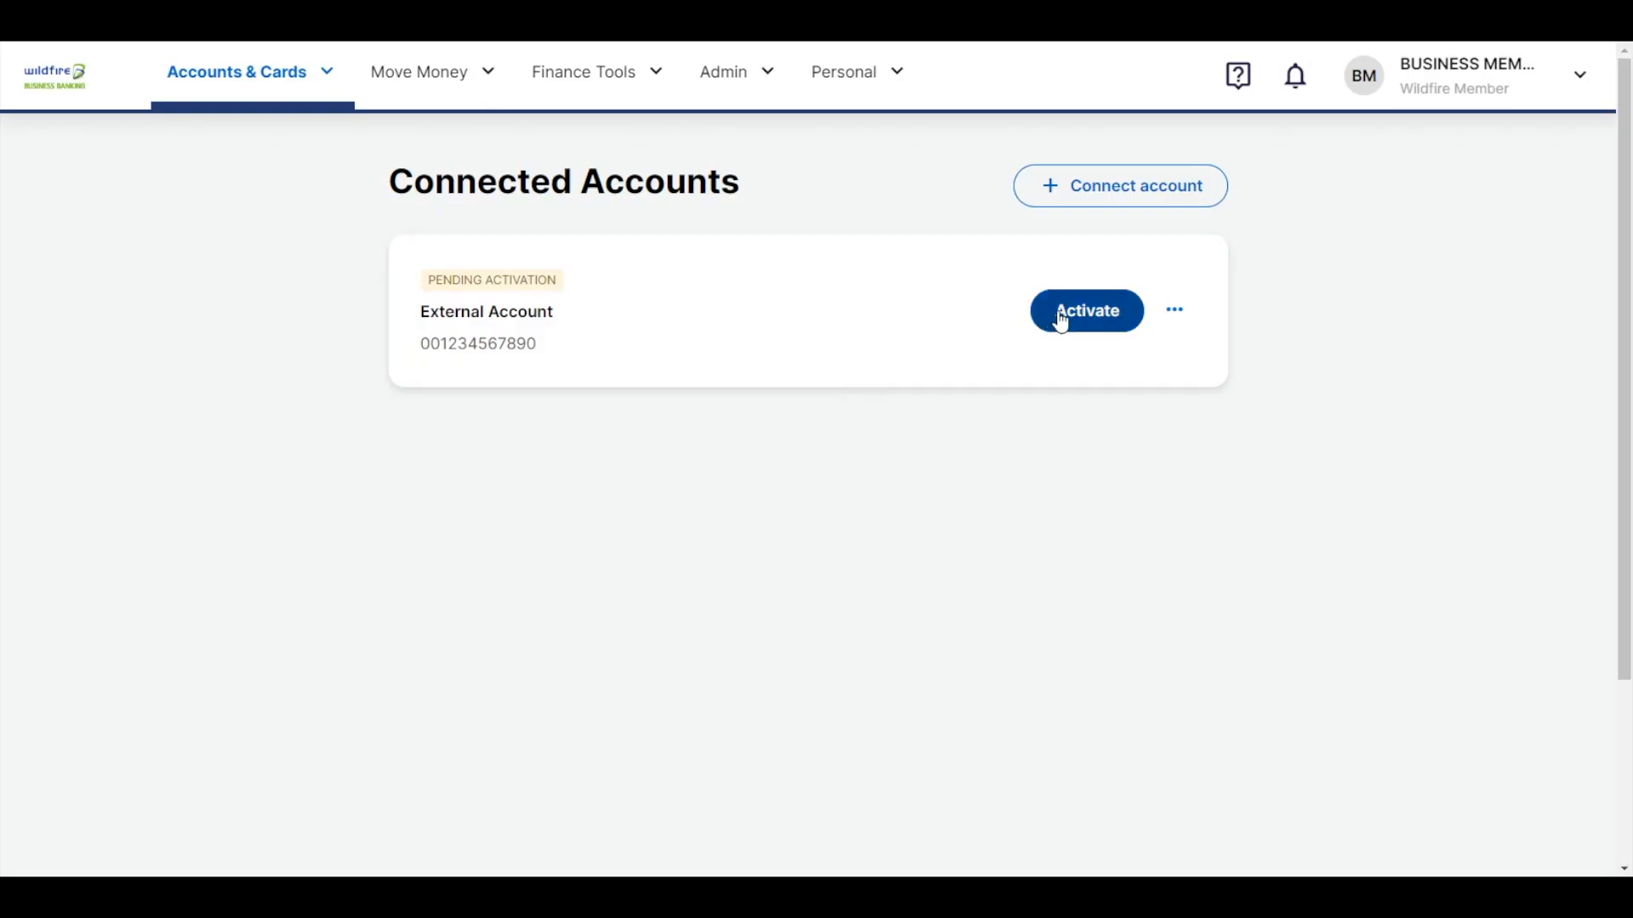
click(1087, 309)
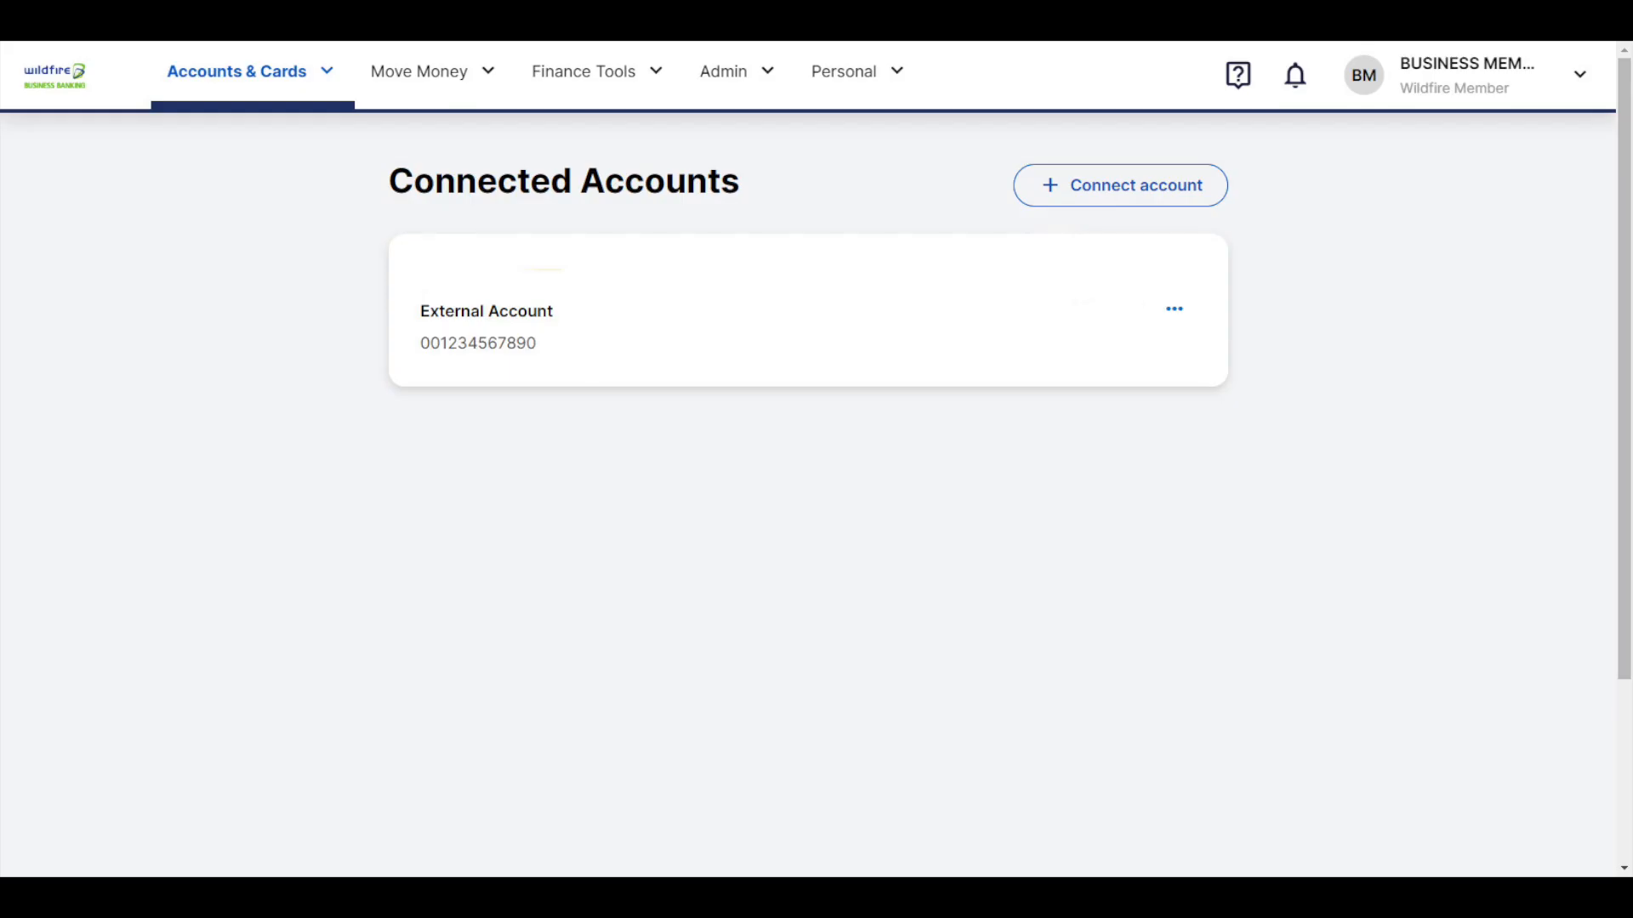